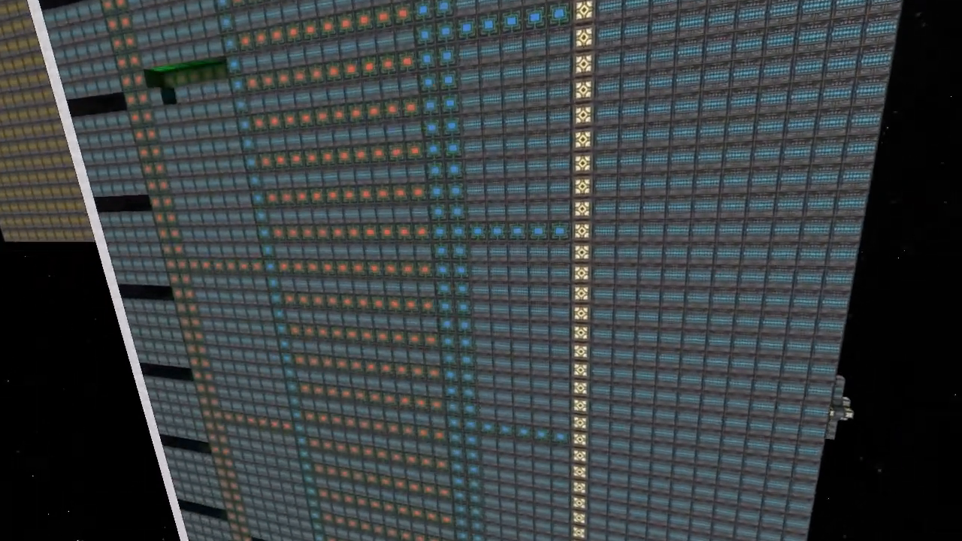
pyautogui.moveTo(481, 271)
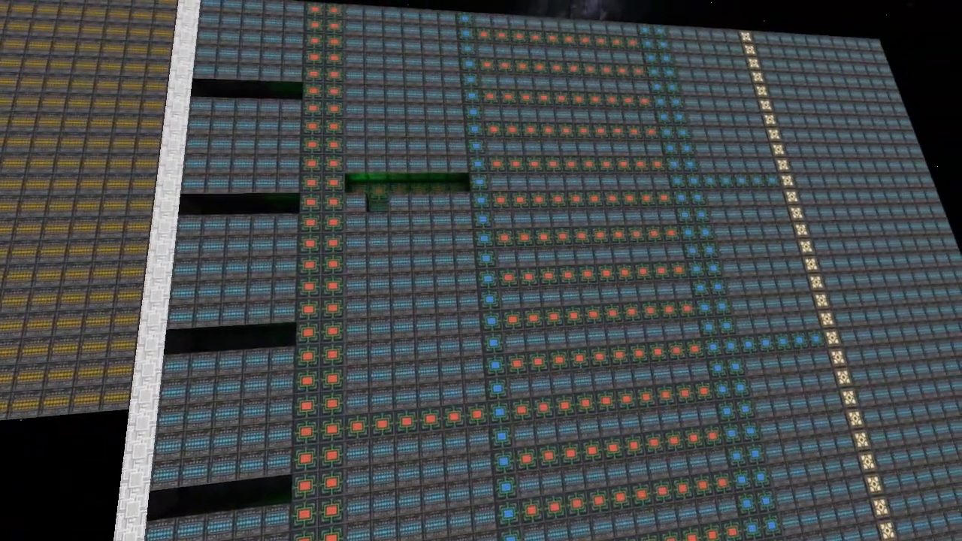
pyautogui.moveTo(481, 270)
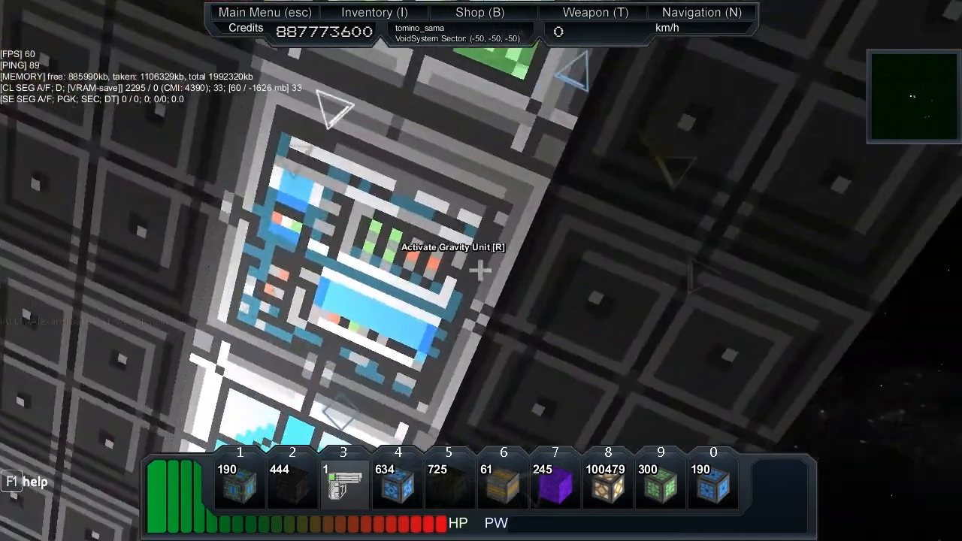
# - Enter the small craft's ship core with R to take control and begin building
pyautogui.press('r')
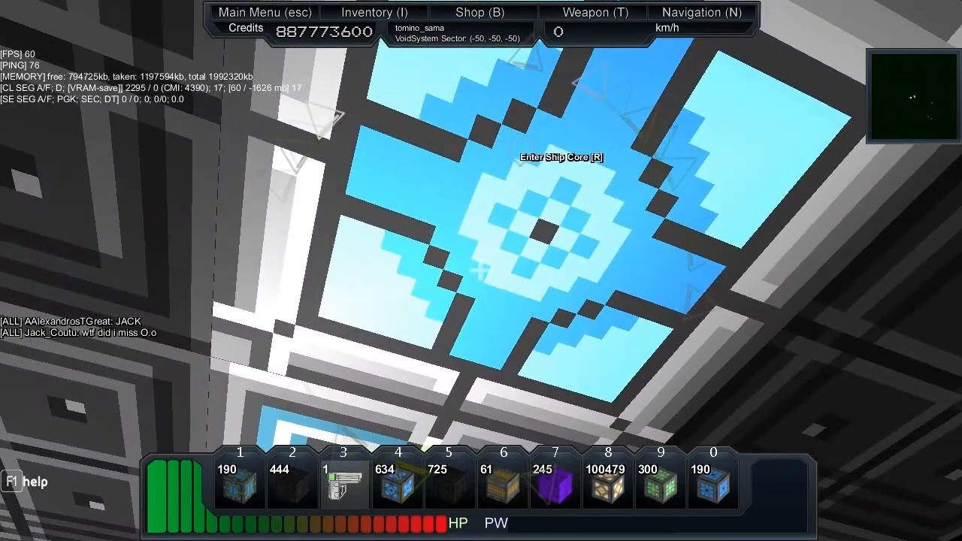
pyautogui.press('r')
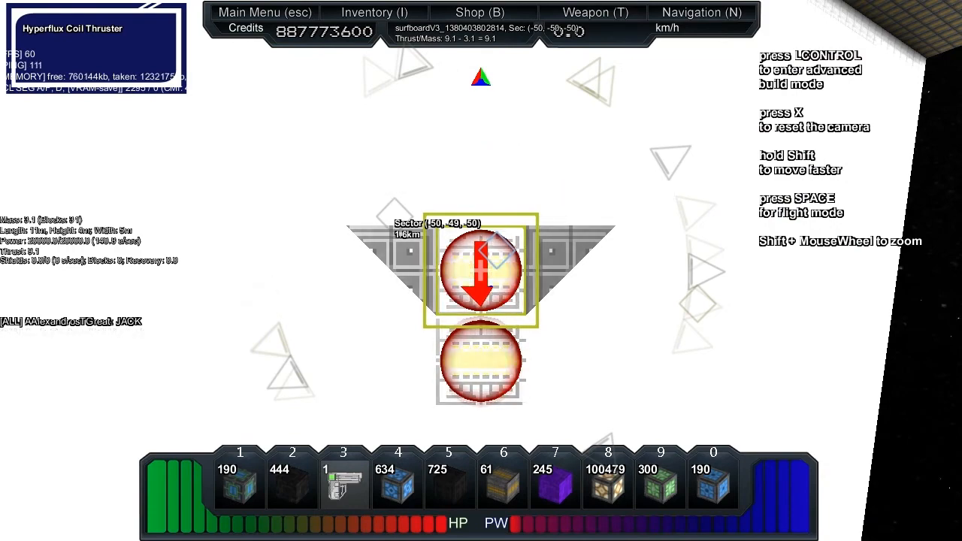
pyautogui.press('space')
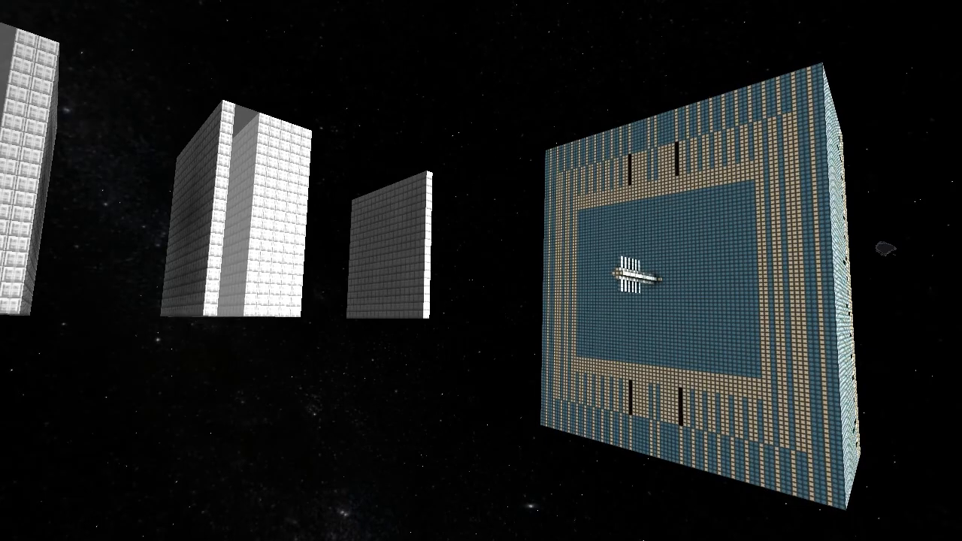
pyautogui.moveTo(481, 271)
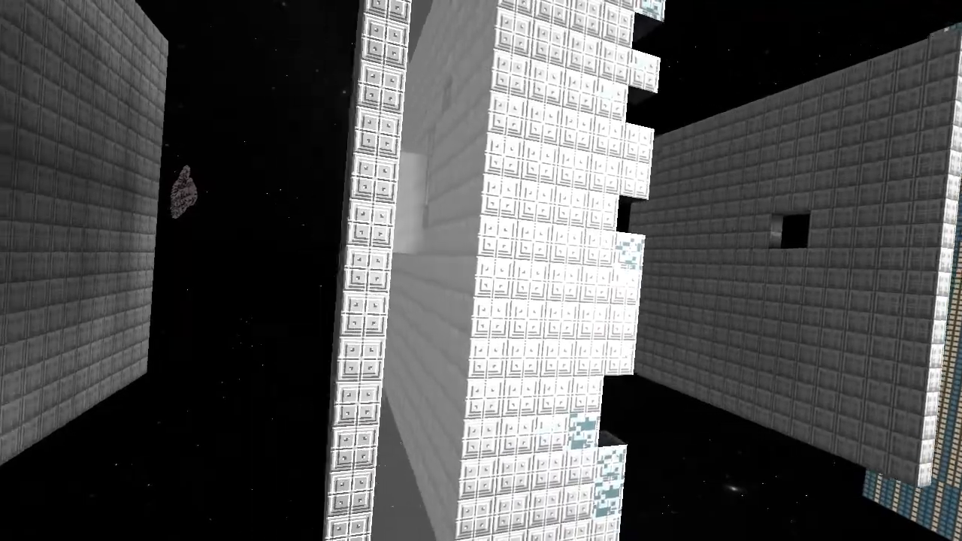
pyautogui.moveTo(482, 270)
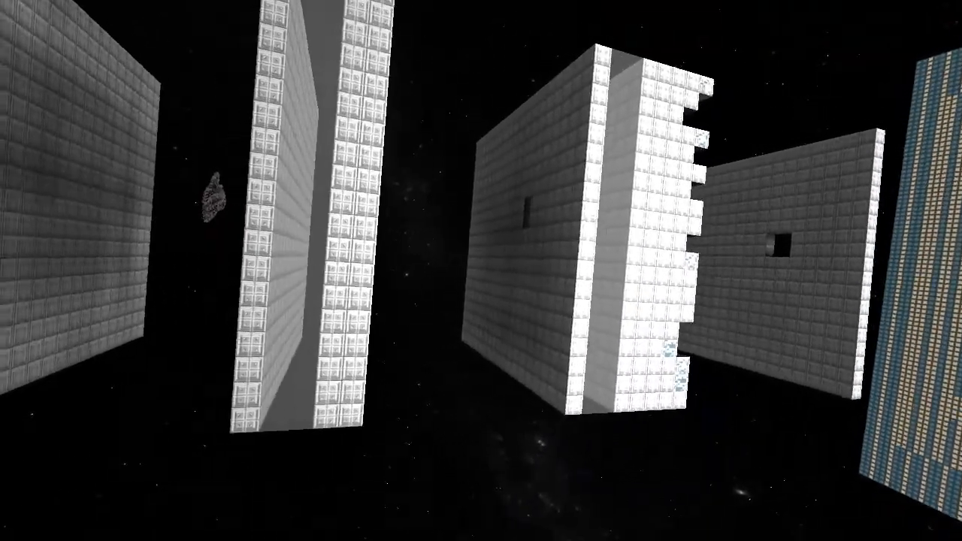
pyautogui.moveTo(481, 270)
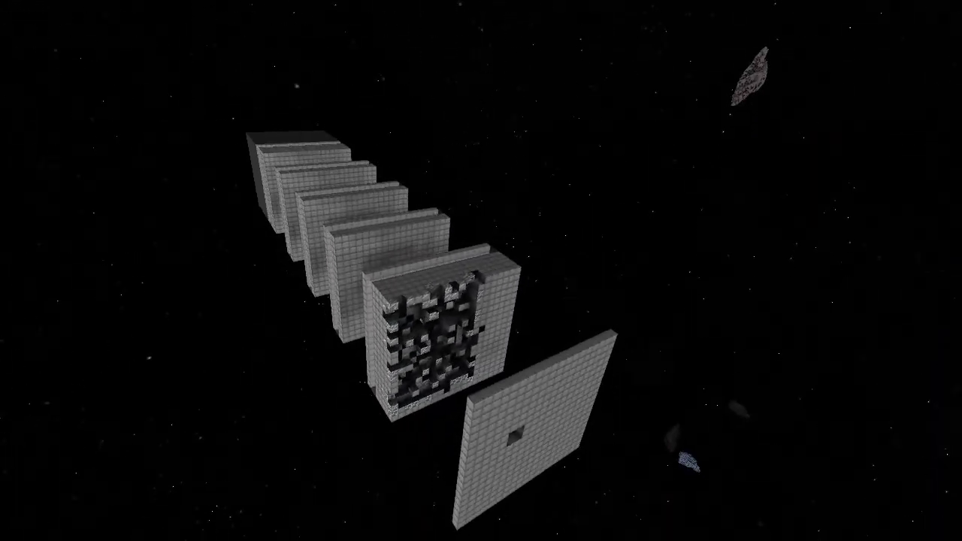
pyautogui.moveTo(481, 271)
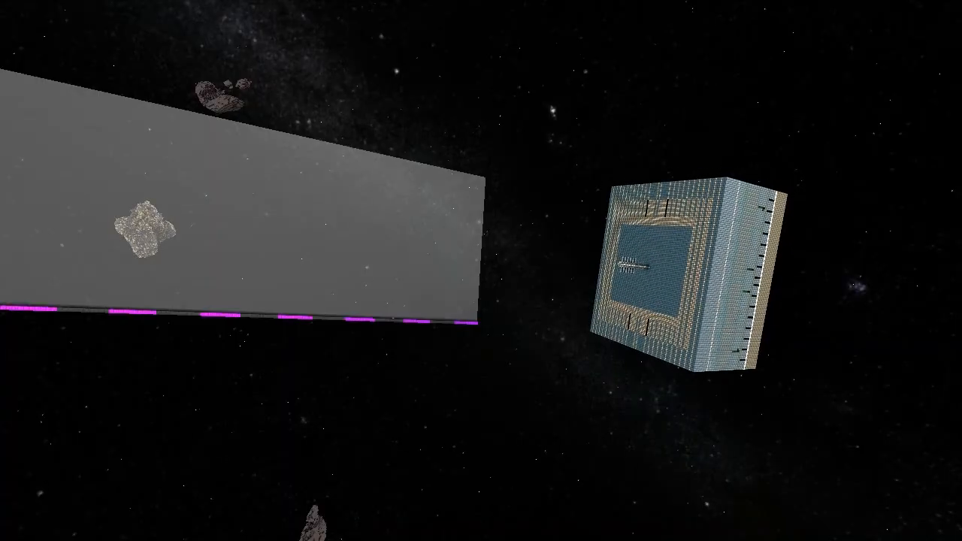